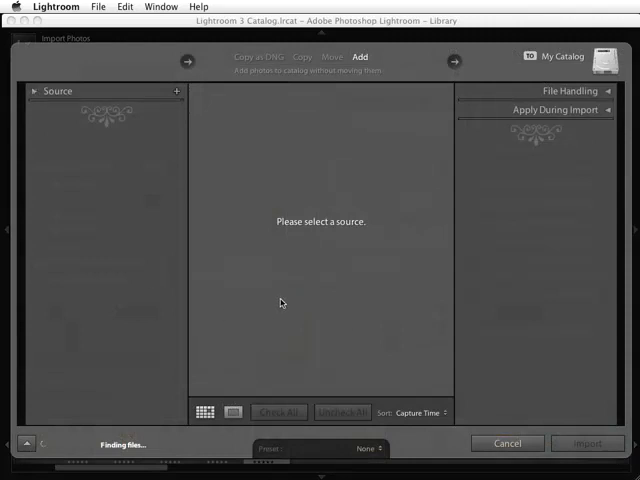
mouse_move(138, 88)
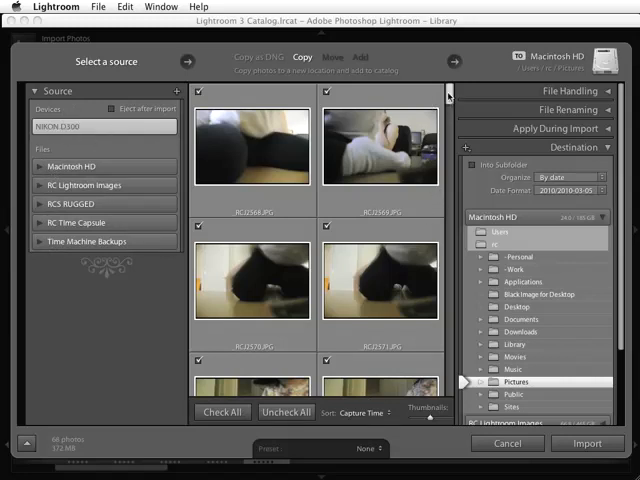
Check all card photos for import, briefly unchecking them and re-checking all
scroll(down, 3)
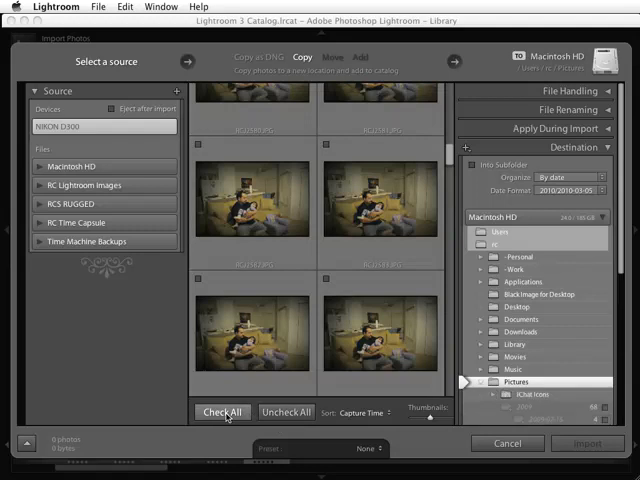
click(220, 412)
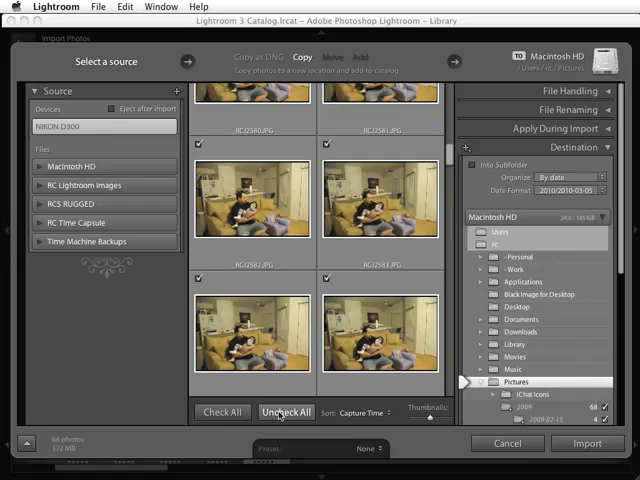
click(286, 412)
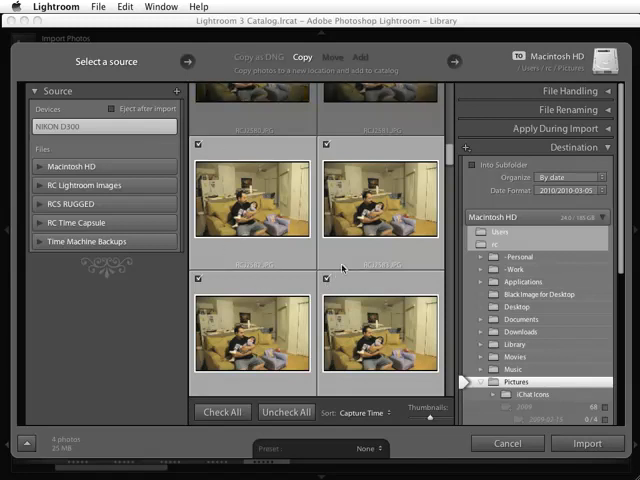
mouse_move(342, 268)
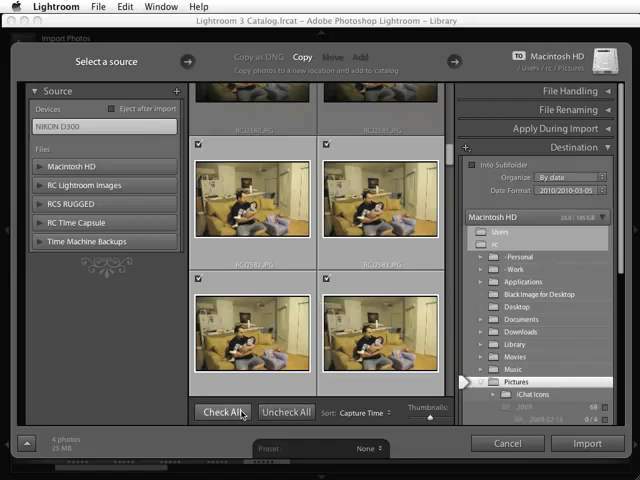
click(220, 412)
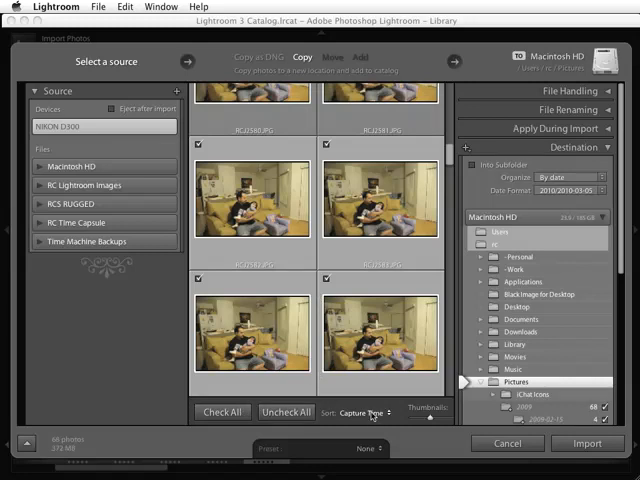
Review the Sort order choices, keeping the thumbnails ordered by Capture Time
click(370, 412)
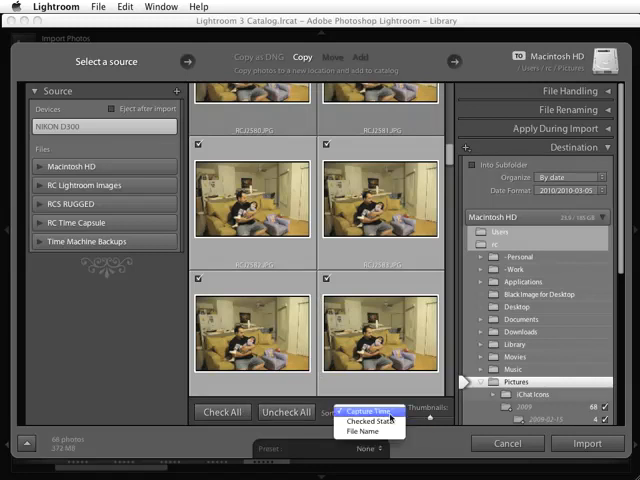
mouse_move(374, 420)
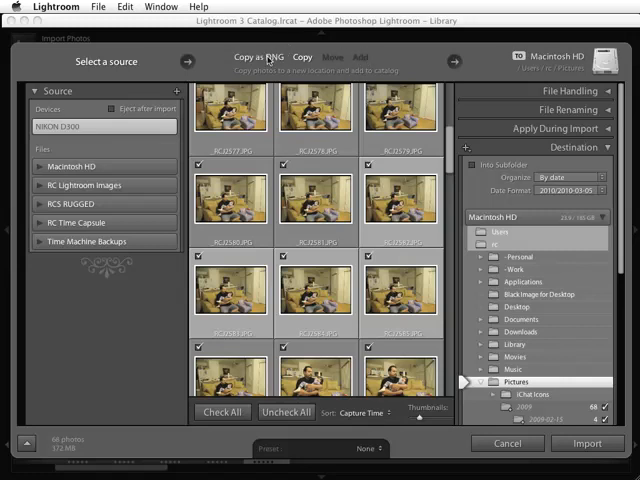
Choose Copy as the import method and expand the File Handling options
click(300, 56)
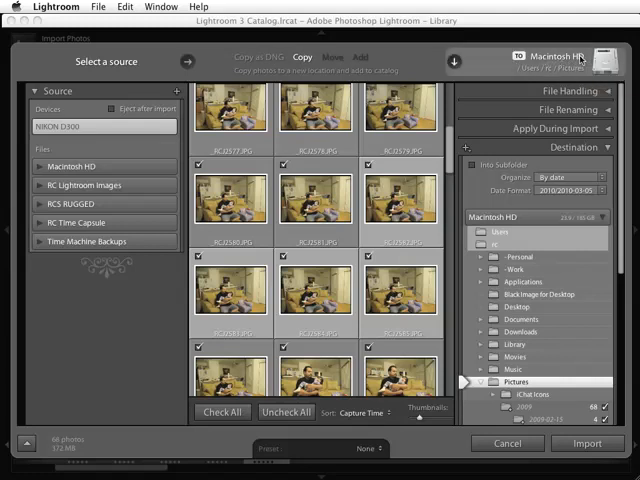
click(560, 54)
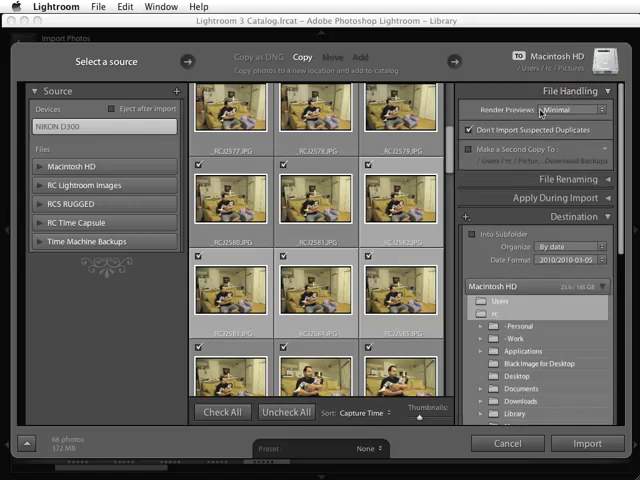
Set Render Previews to Minimal and leave Make a Second Copy To turned off
click(576, 108)
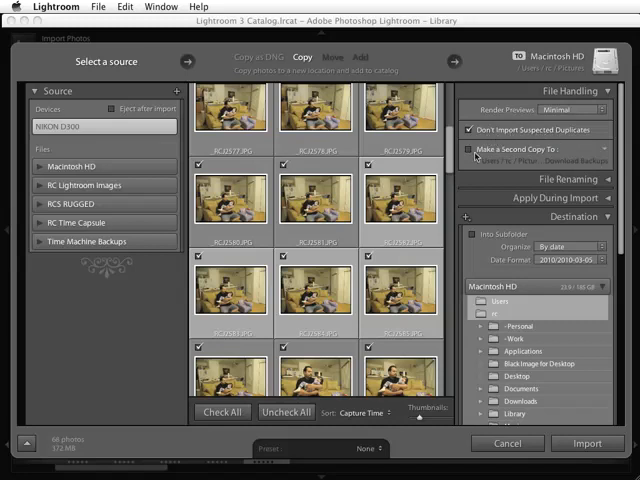
click(468, 148)
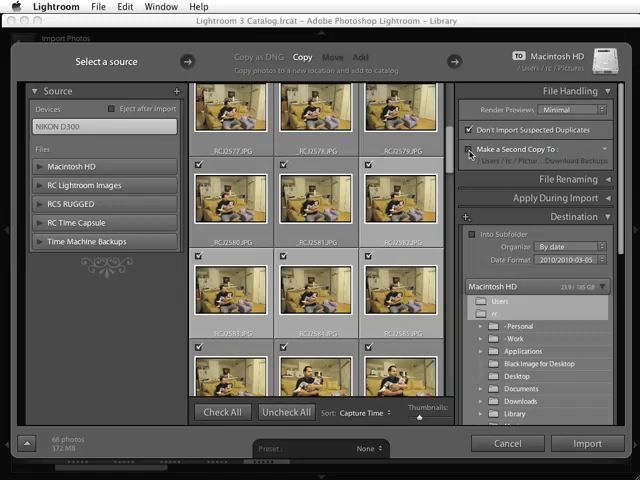
click(468, 152)
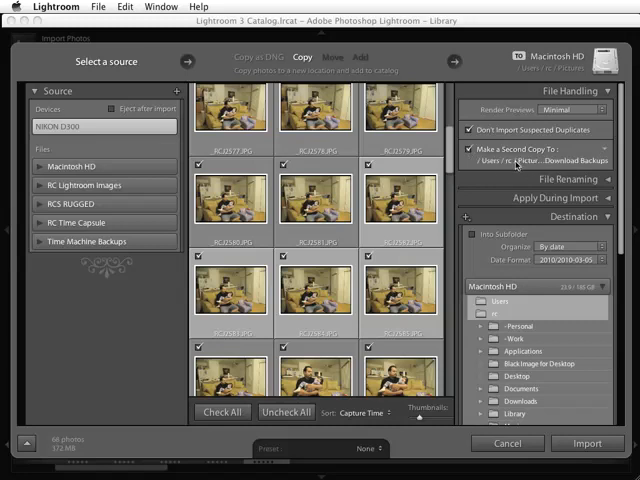
click(470, 146)
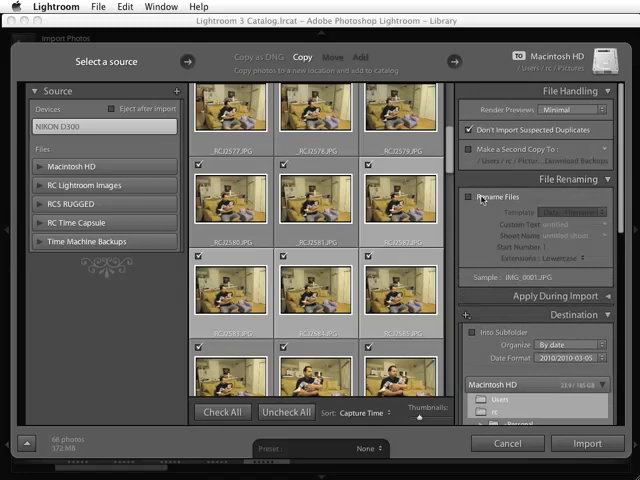
Enable Rename Files and pick a date-based filename template
click(468, 196)
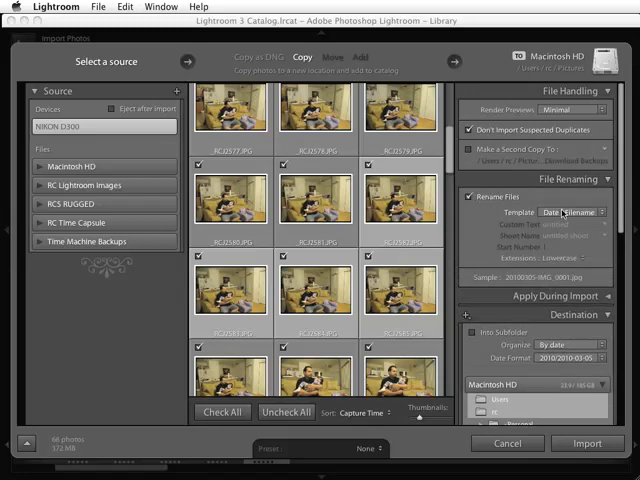
click(572, 212)
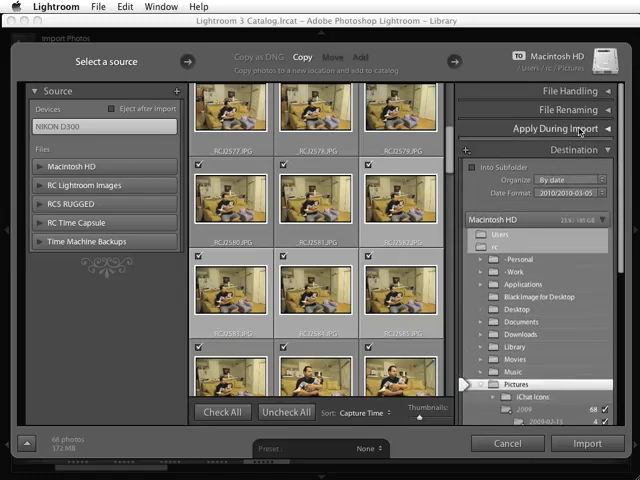
Apply the Basic Copyright Info metadata preset under Apply During Import
click(548, 128)
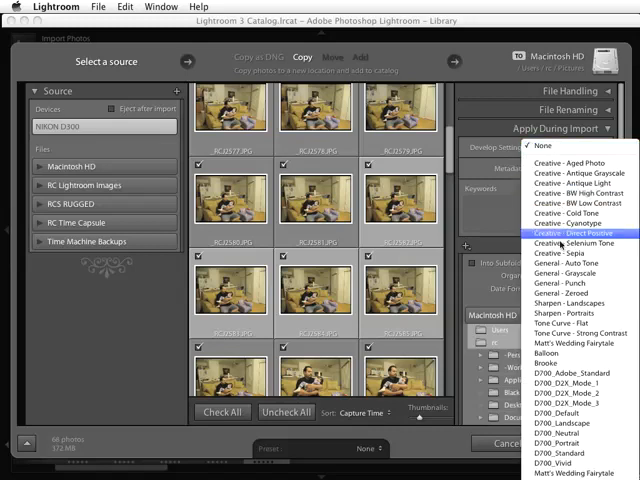
mouse_move(568, 324)
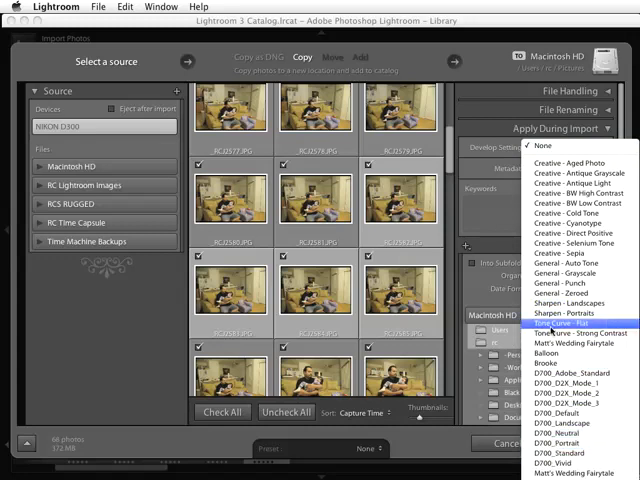
mouse_move(560, 438)
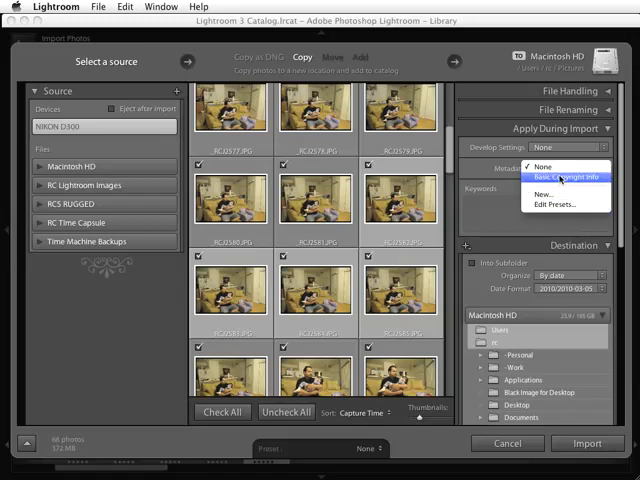
click(572, 176)
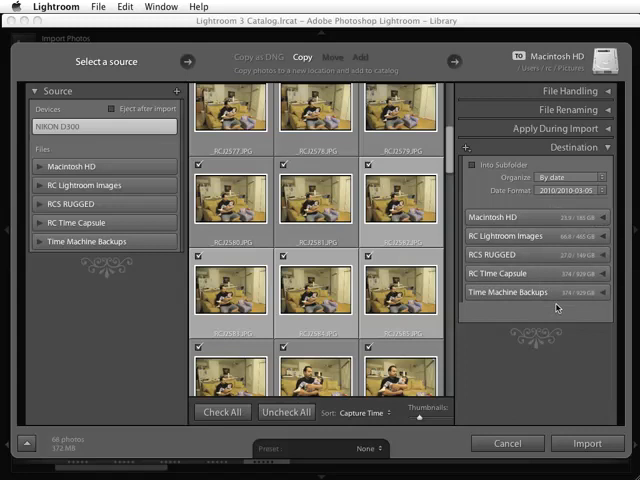
mouse_move(556, 308)
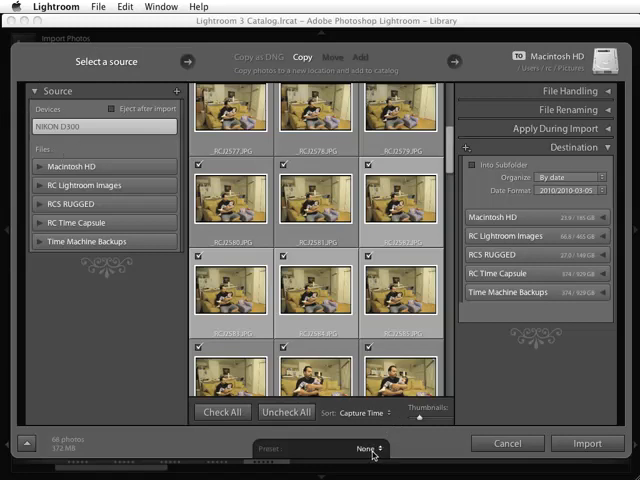
click(364, 444)
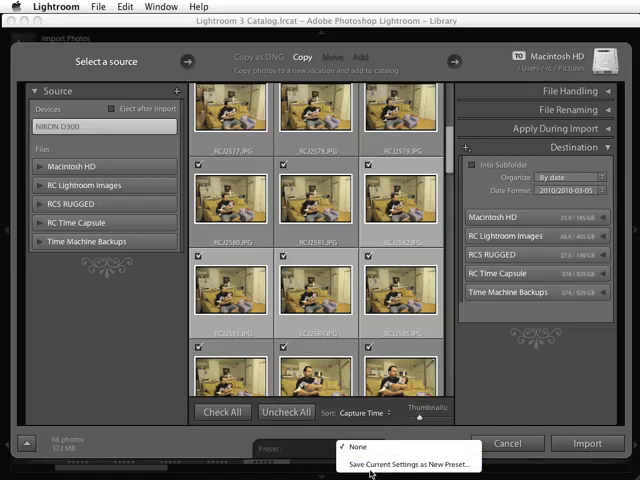
mouse_move(398, 464)
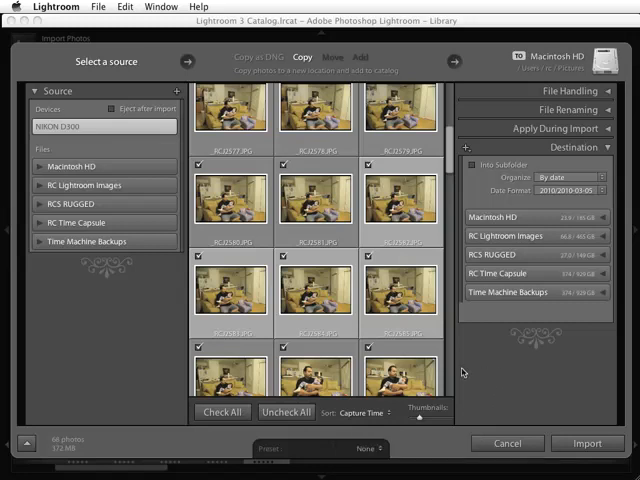
Collapse the Import dialog to its compact Show Fewer Options view
click(24, 444)
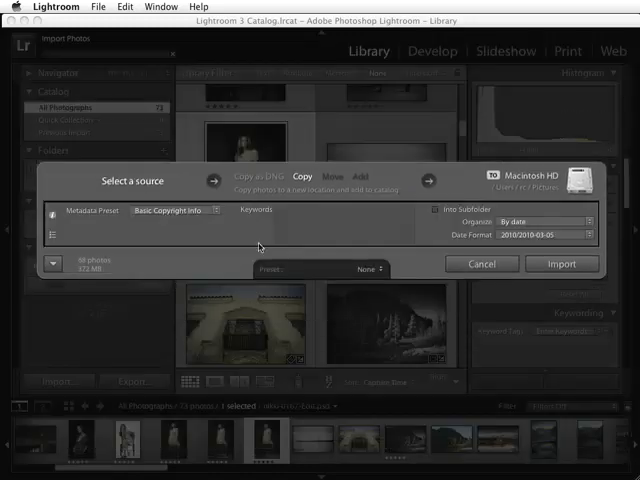
mouse_move(598, 150)
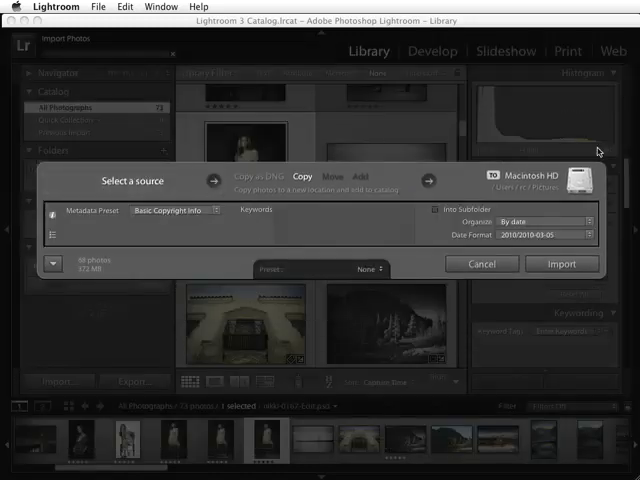